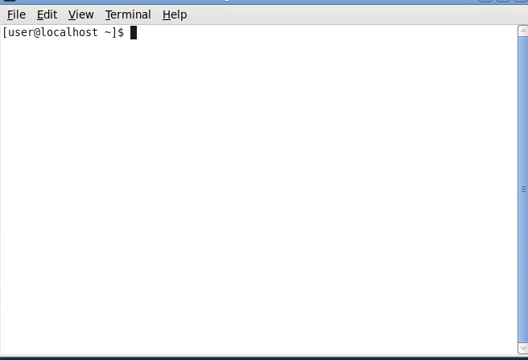
Filter shell history for sudo commands to locate entry 999 'sudo yum upgrade', then clear the screen
type("echo fedora 12")
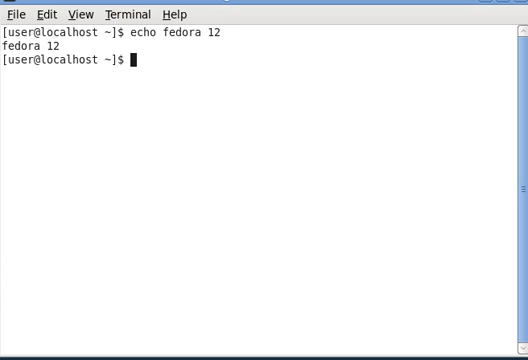
type("uname -r")
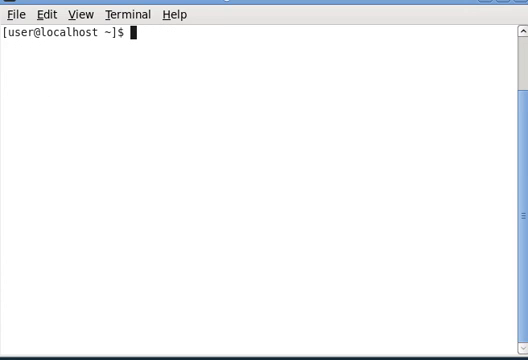
type("history |grep")
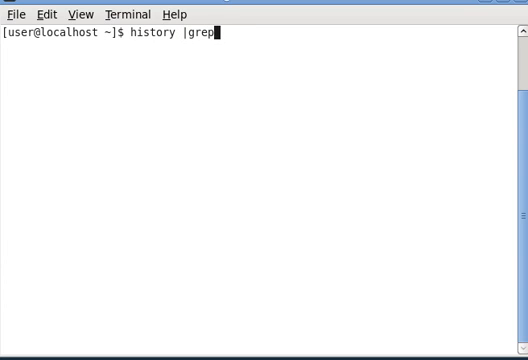
type("sudo")
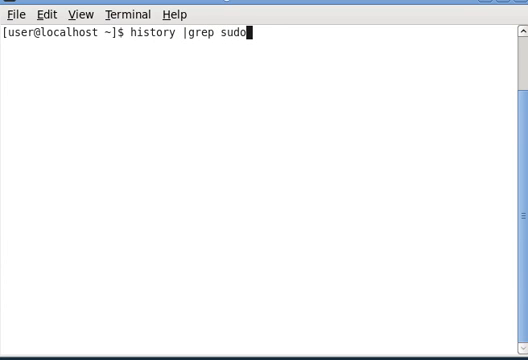
key("Return")
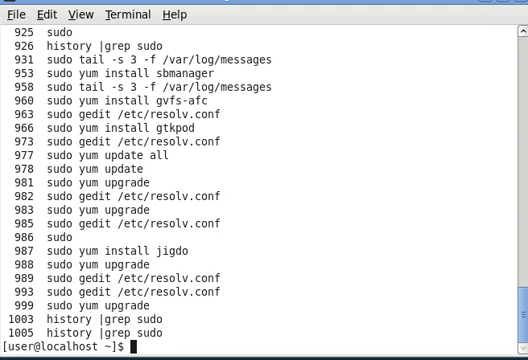
type("clear")
type("!")
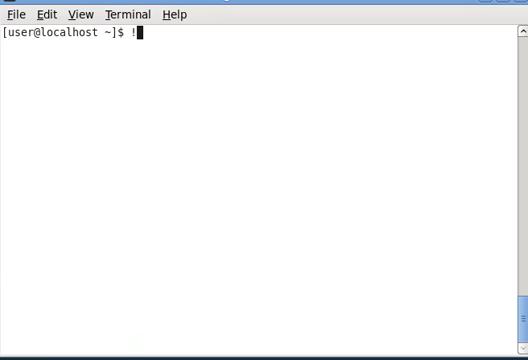
Rerun history entry !999 (sudo yum upgrade) and answer y to download the three debuginfo updates
type("999")
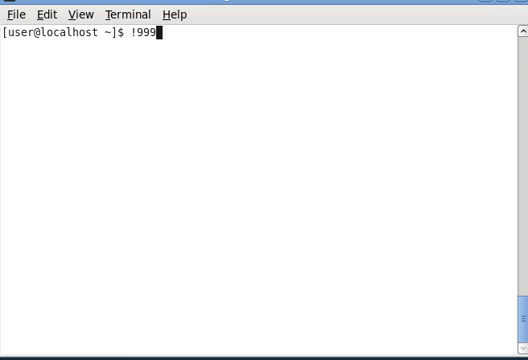
key("Return")
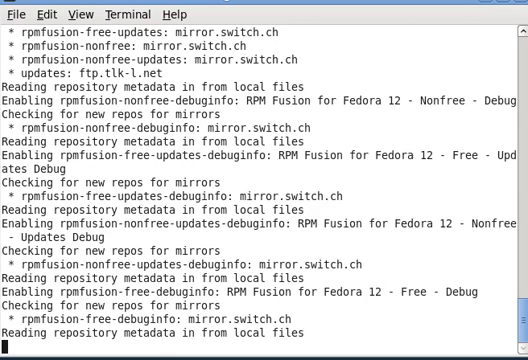
scroll("down", 3)
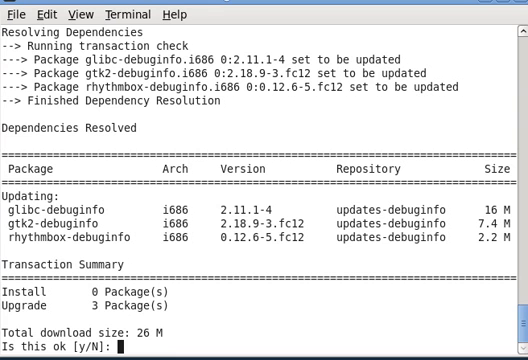
type("y")
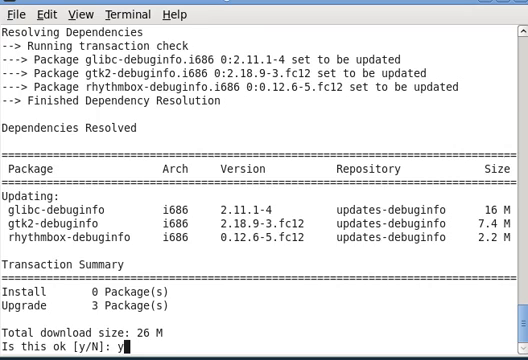
key("Return")
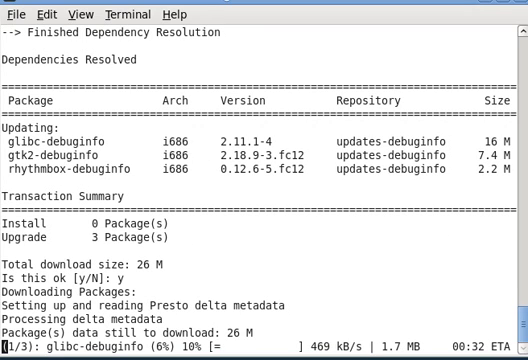